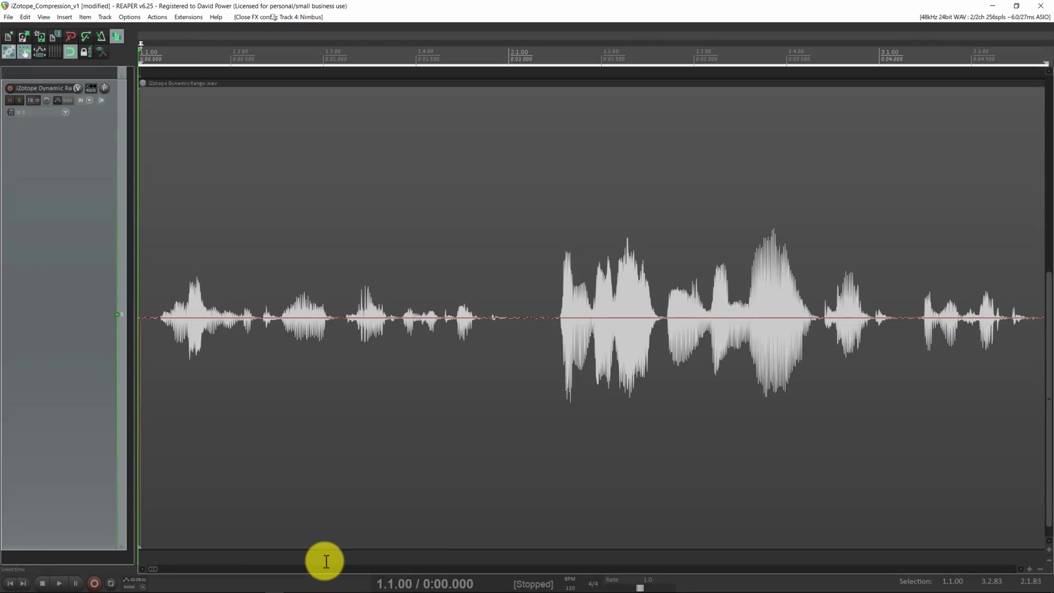
- Open the dialogue track's Nectar 3 window showing Pitch, EQ and Compressor modules
left_click(58, 583)
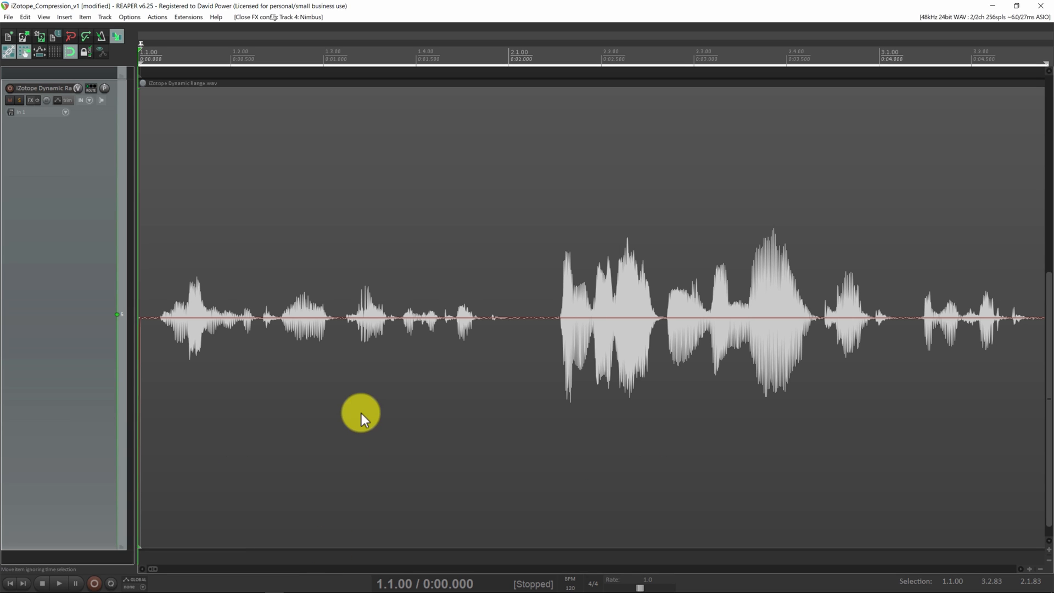
mouse_move(145, 89)
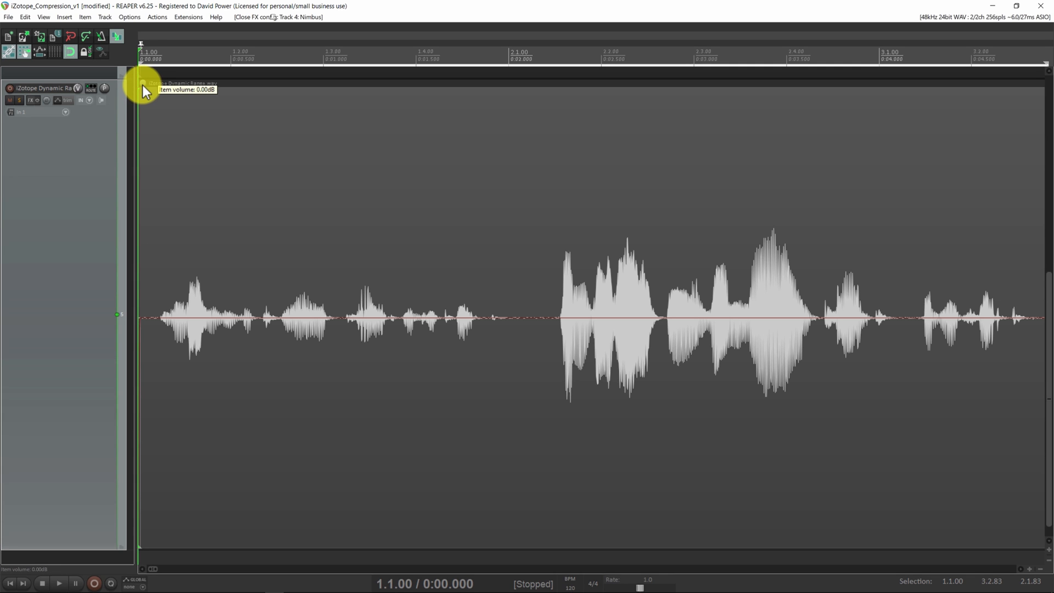
left_click_drag(141, 86, 141, 37)
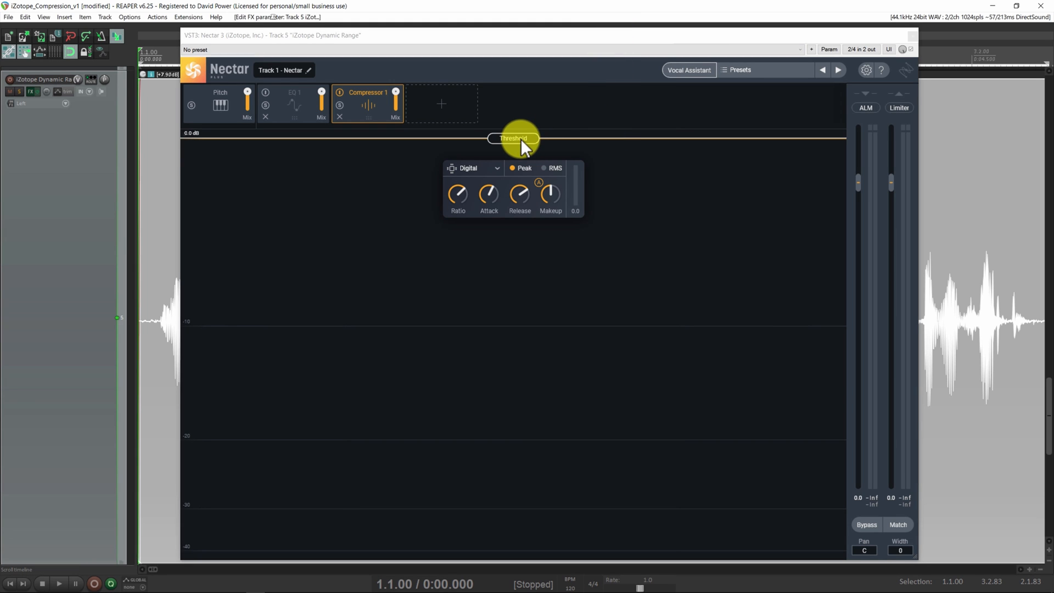
- Select Compressor 1 in Nectar and play the dialogue clip through it
left_click_drag(515, 139, 545, 166)
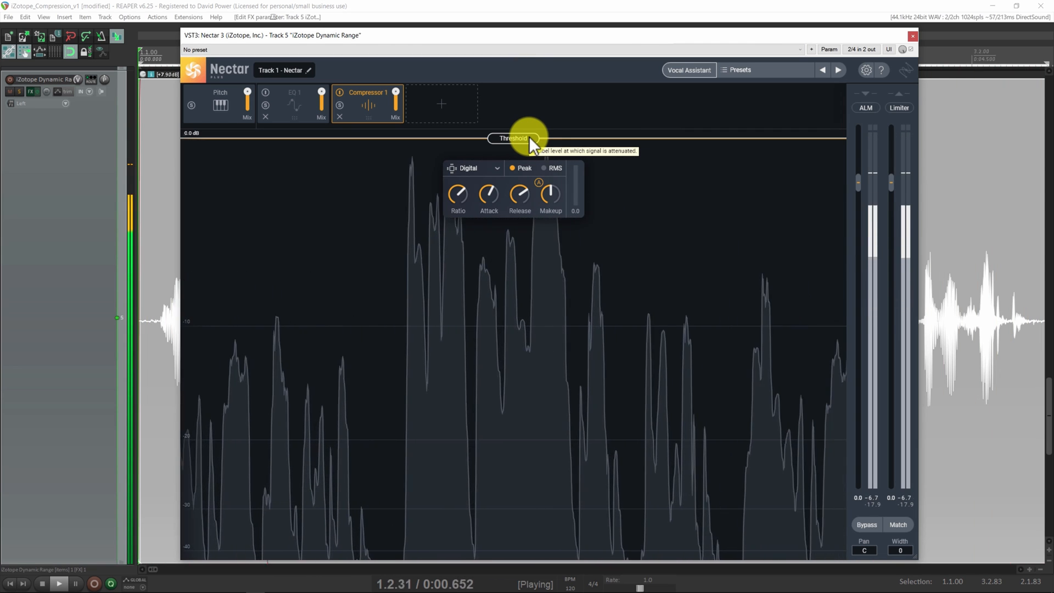
- Drag the compressor threshold down from 0 dB through -2, -5, -8 to about -16 dB
left_click_drag(529, 138, 529, 185)
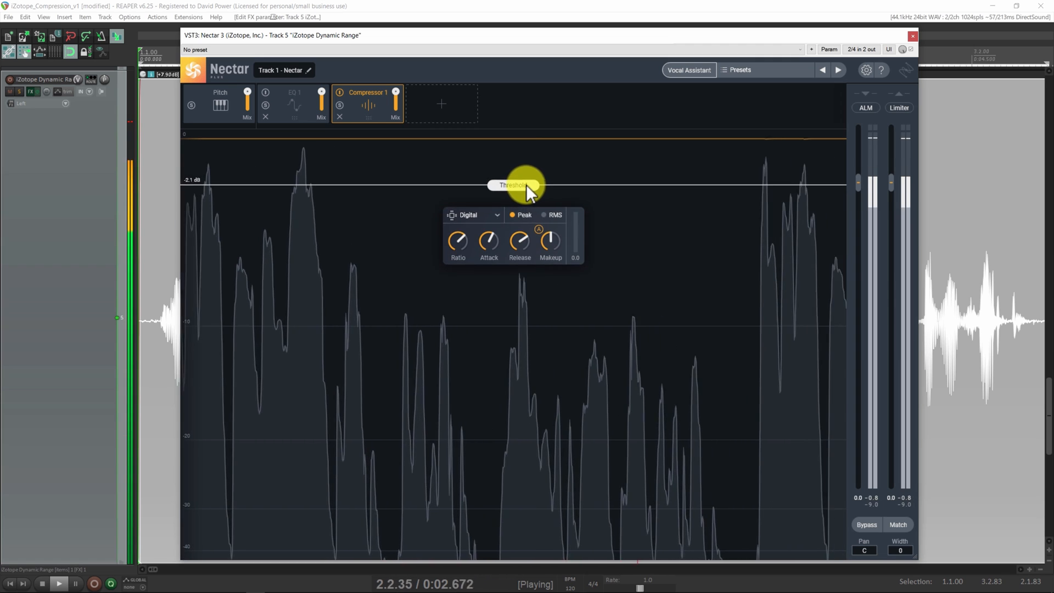
left_click_drag(514, 185, 514, 240)
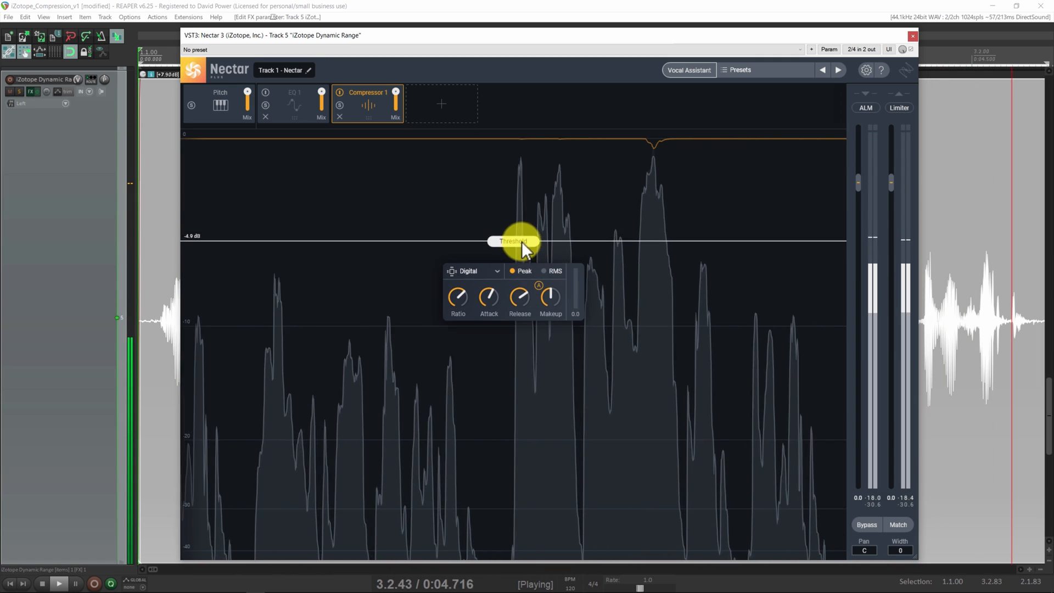
left_click_drag(513, 241, 514, 269)
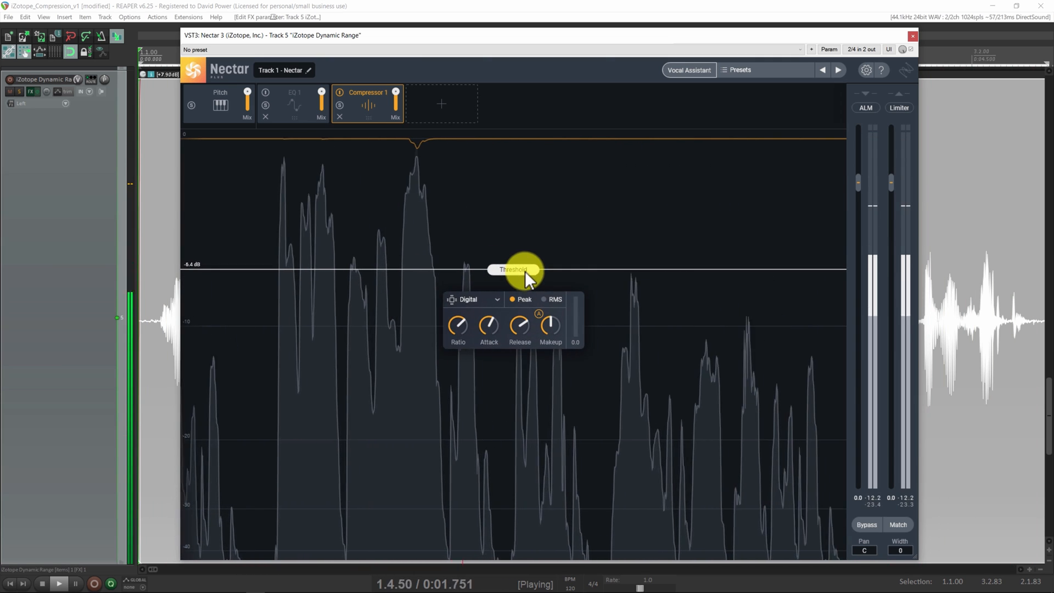
left_click_drag(516, 270, 515, 293)
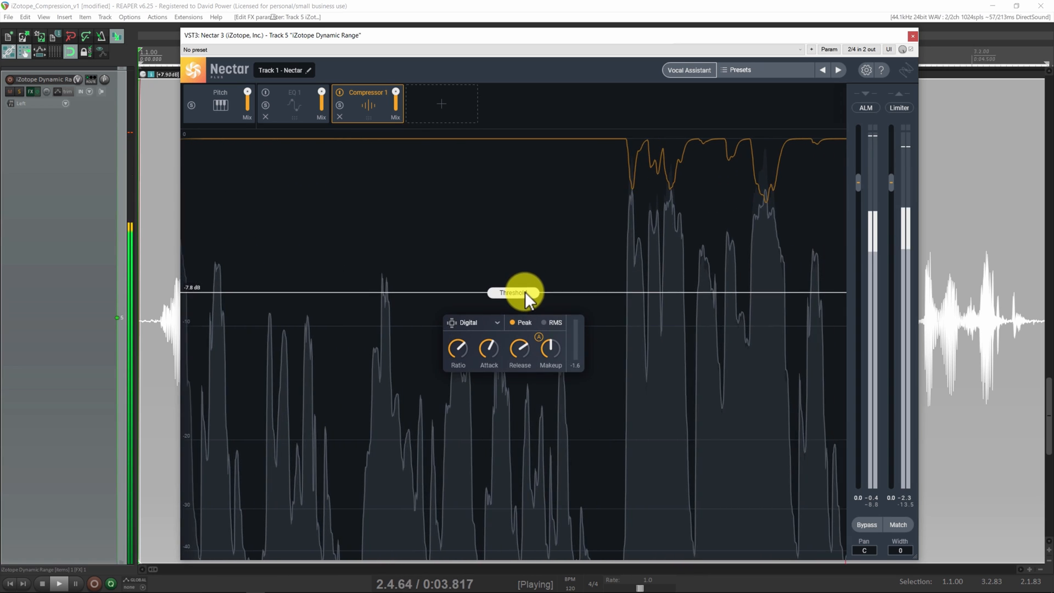
left_click_drag(524, 292, 524, 324)
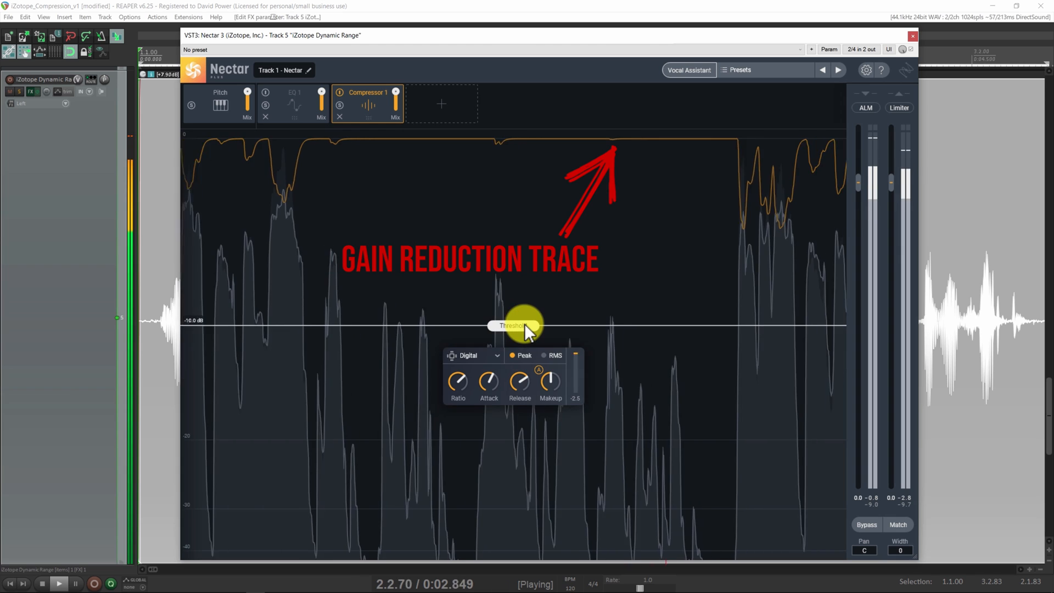
left_click_drag(514, 325, 514, 341)
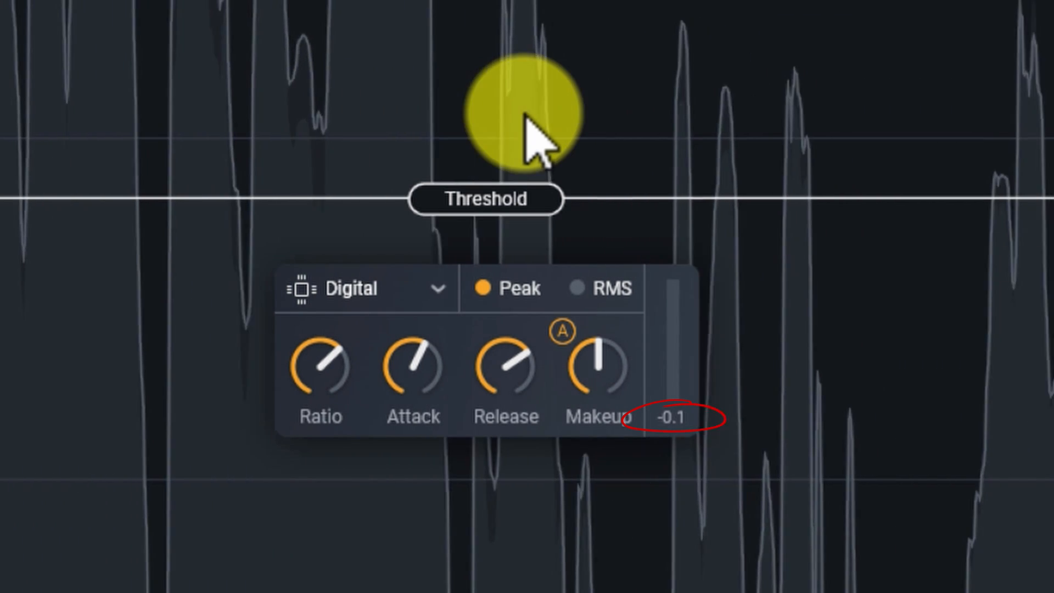
left_click_drag(527, 110, 527, 201)
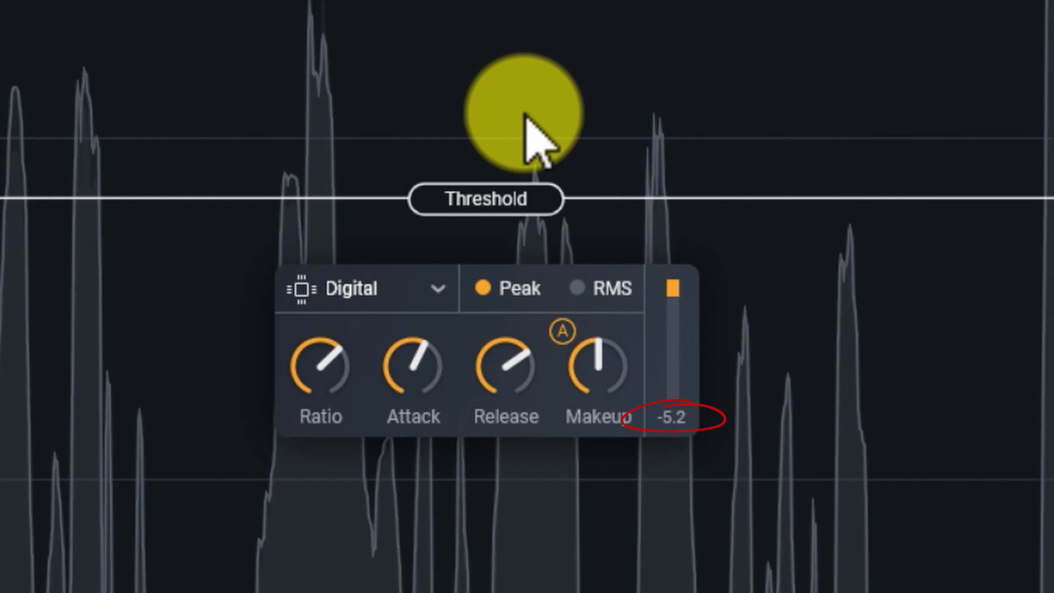